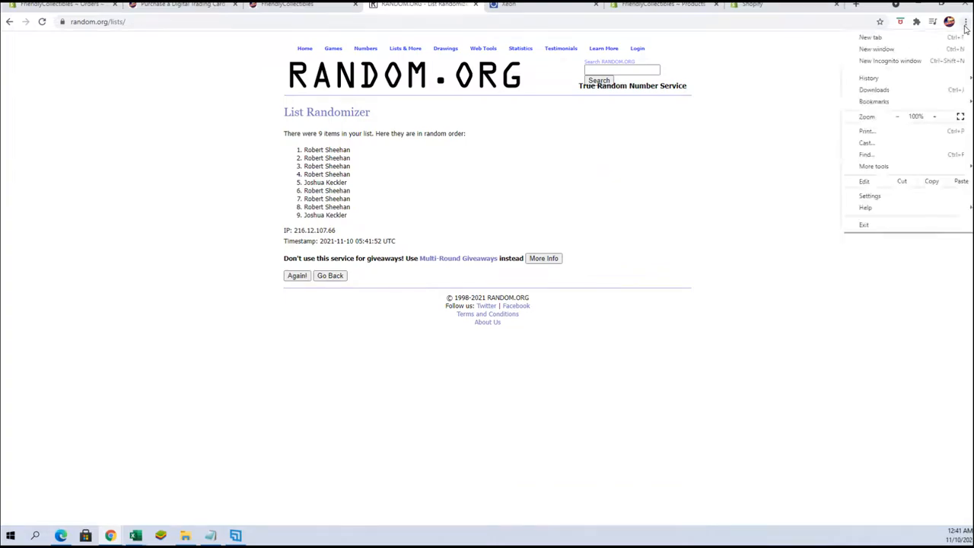
# - Zoom the RANDOM.ORG results page to 150% for easier reading
pyautogui.click(934, 117)
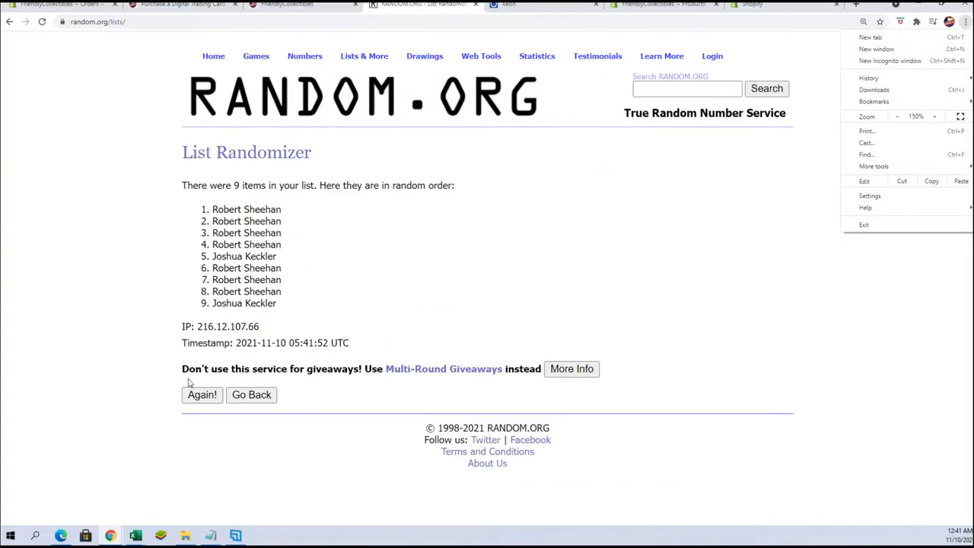
# - Reshuffle the nine names with 'Again!' until seven randomizations are reported
pyautogui.click(201, 394)
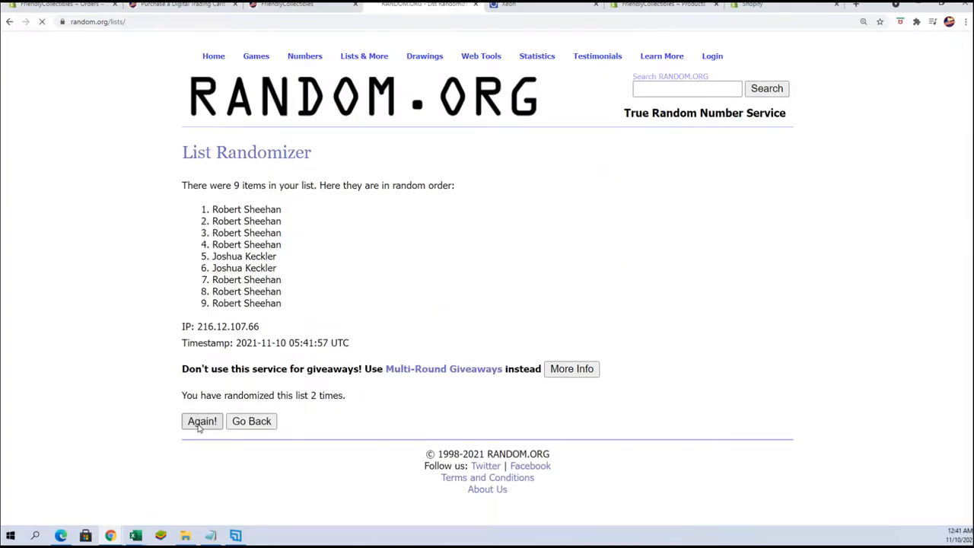
pyautogui.click(202, 421)
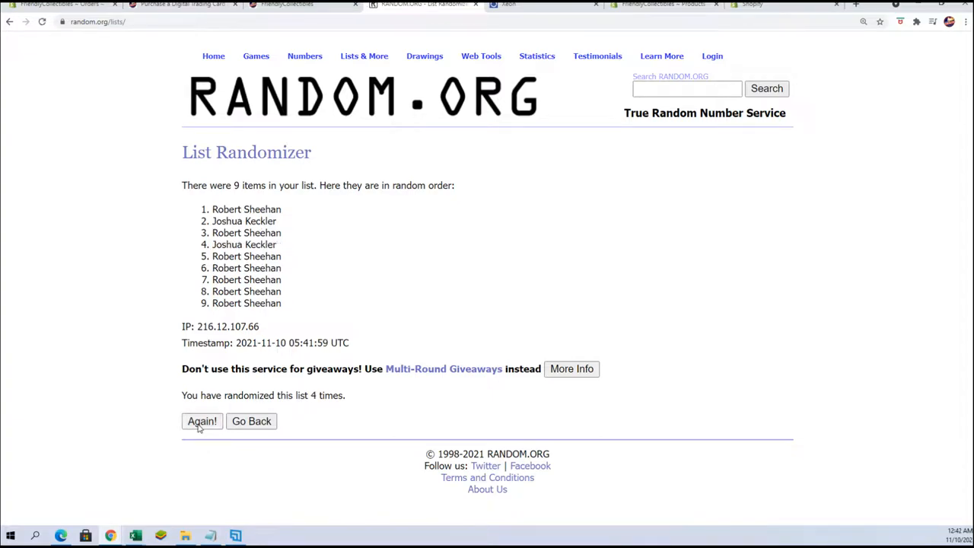
pyautogui.click(202, 421)
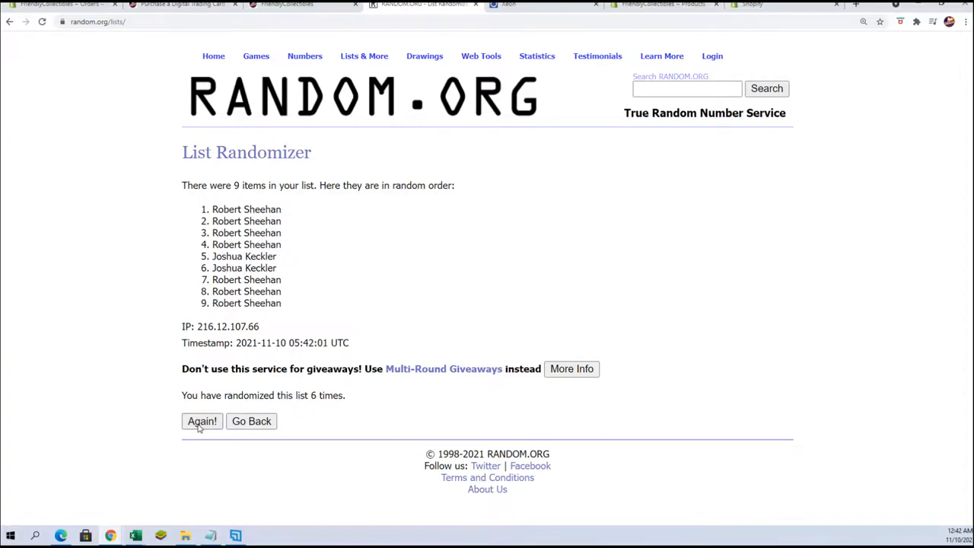
pyautogui.click(202, 421)
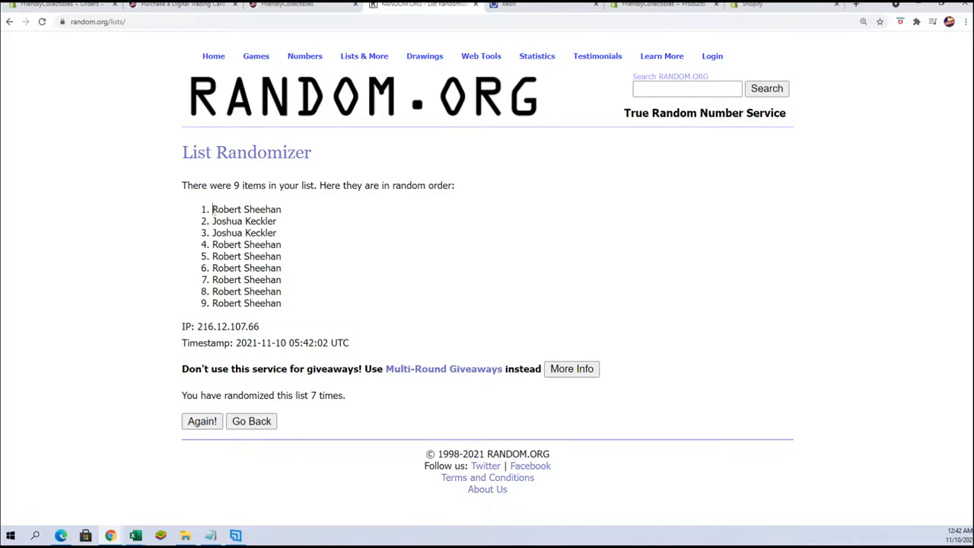
pyautogui.moveTo(212, 209); pyautogui.dragTo(288, 234)
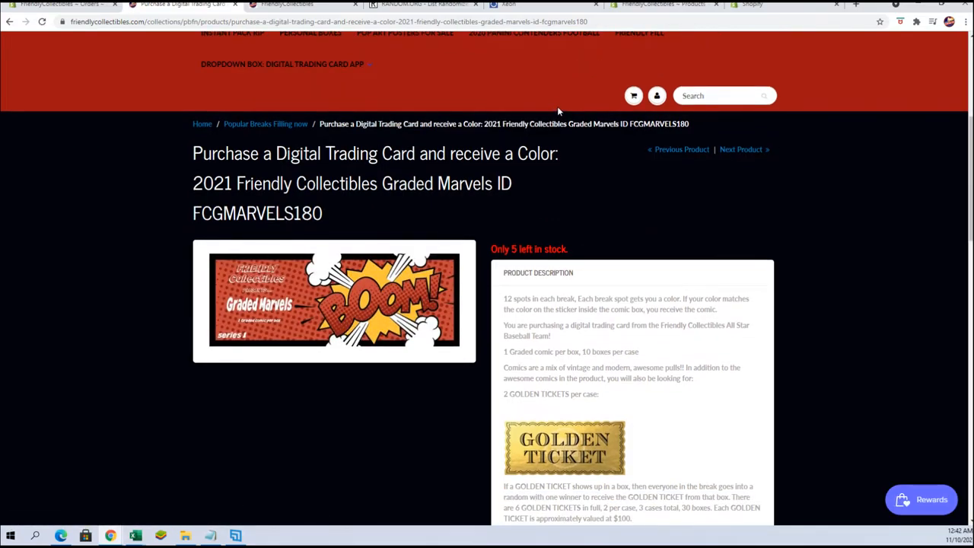
pyautogui.moveTo(19, 262)
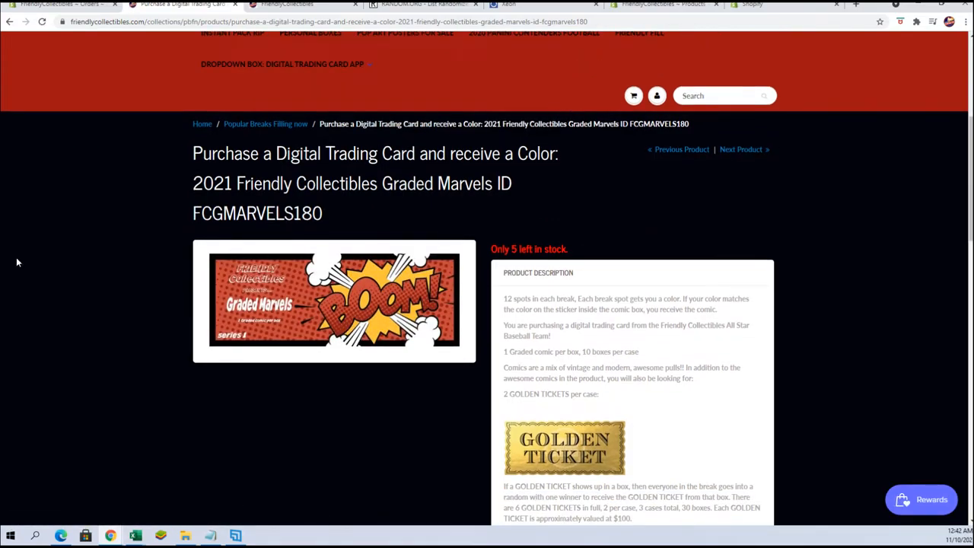